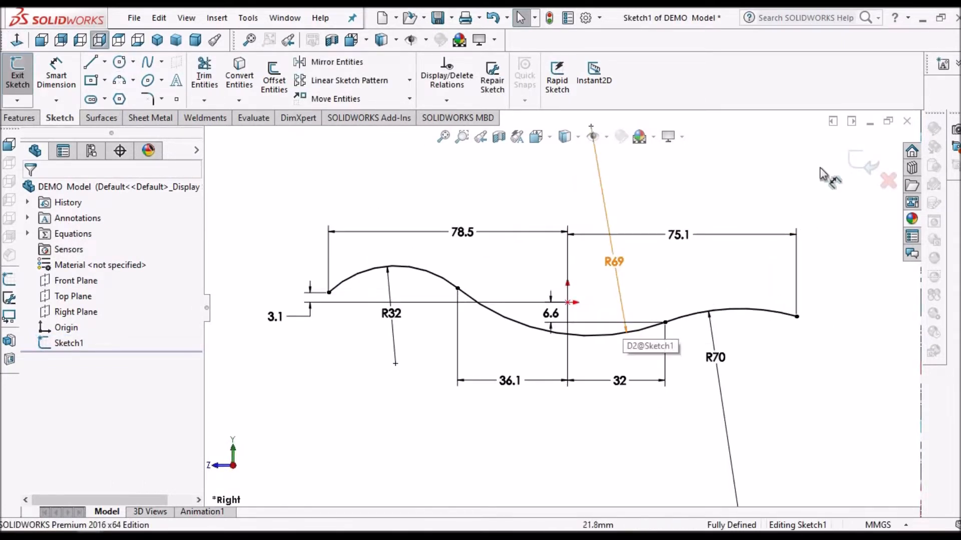
# Step: Exit the fully defined wavy arc sketch, leaving Sketch1 ready for extrusion
pyautogui.click(17, 73)
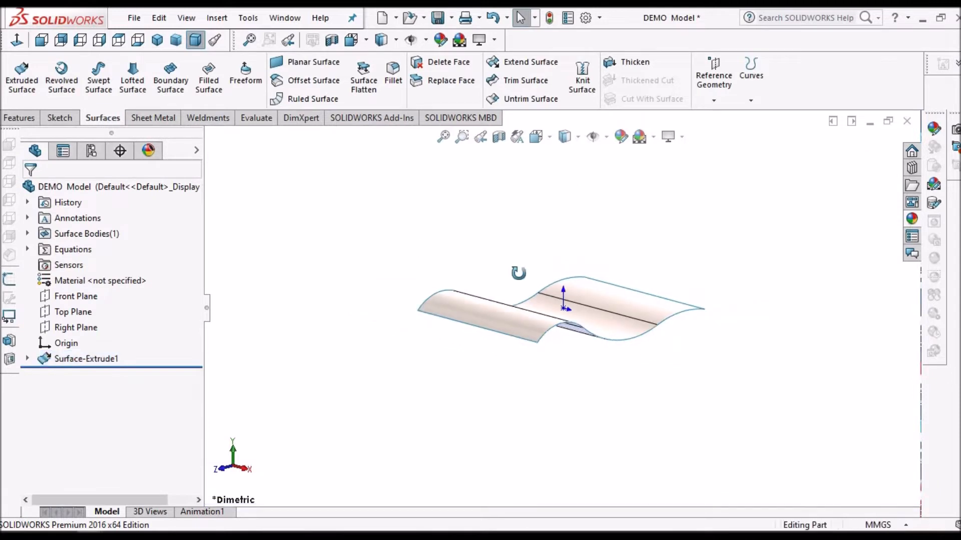
# Step: Select Sketch1 as the profile for the extruded surface Surface-Extrude1
pyautogui.click(72, 312)
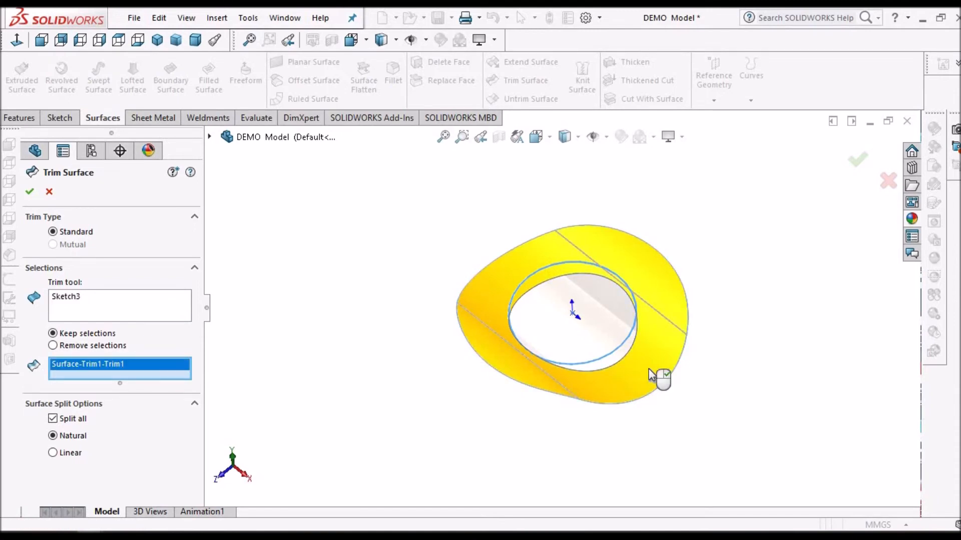
# Step: Trim with Sketch3 keeping the outer ring, leaving an elliptical hole, then begin Thicken
pyautogui.moveTo(661, 377); pyautogui.dragTo(545, 325)
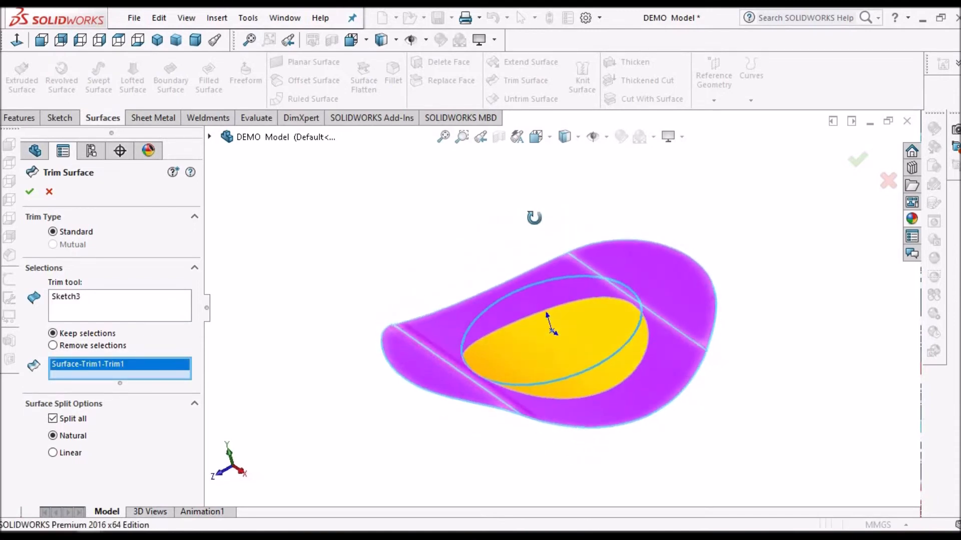
pyautogui.click(29, 192)
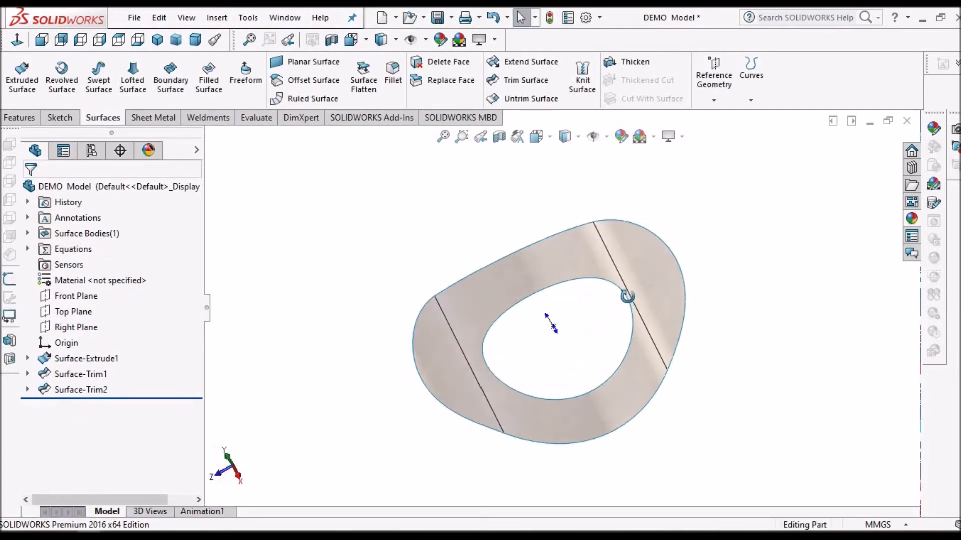
pyautogui.click(635, 62)
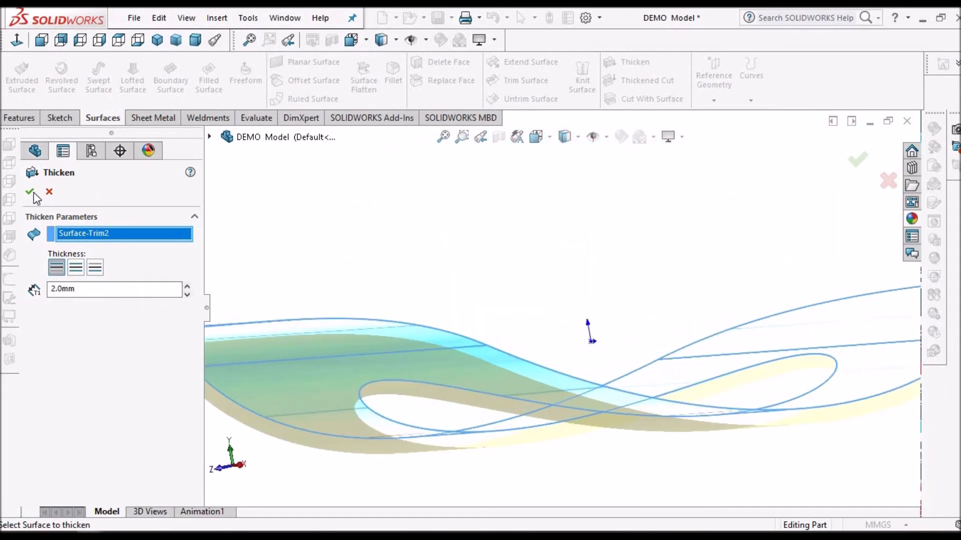